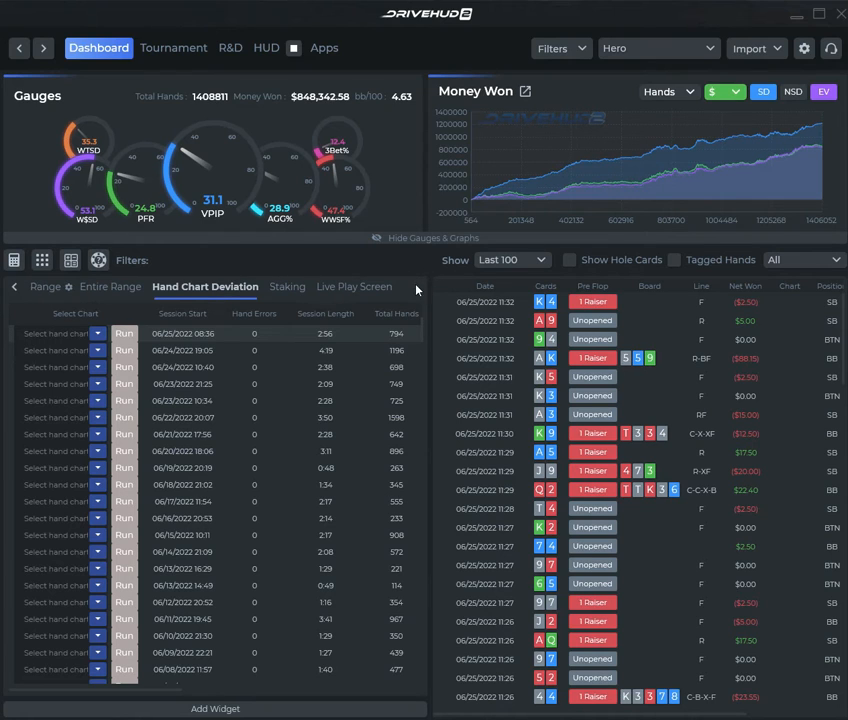
mouse_move(204, 298)
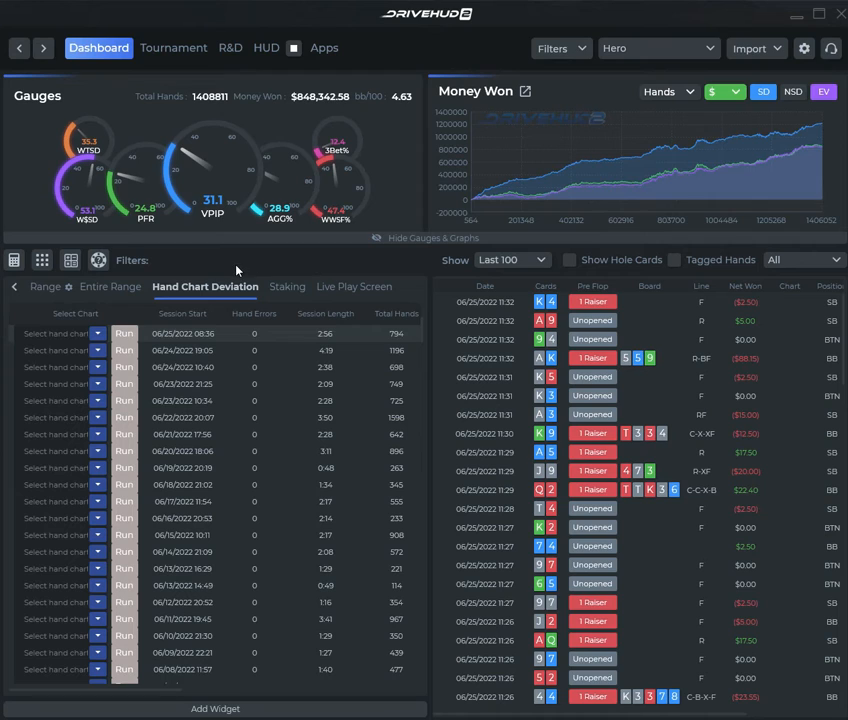
mouse_move(240, 272)
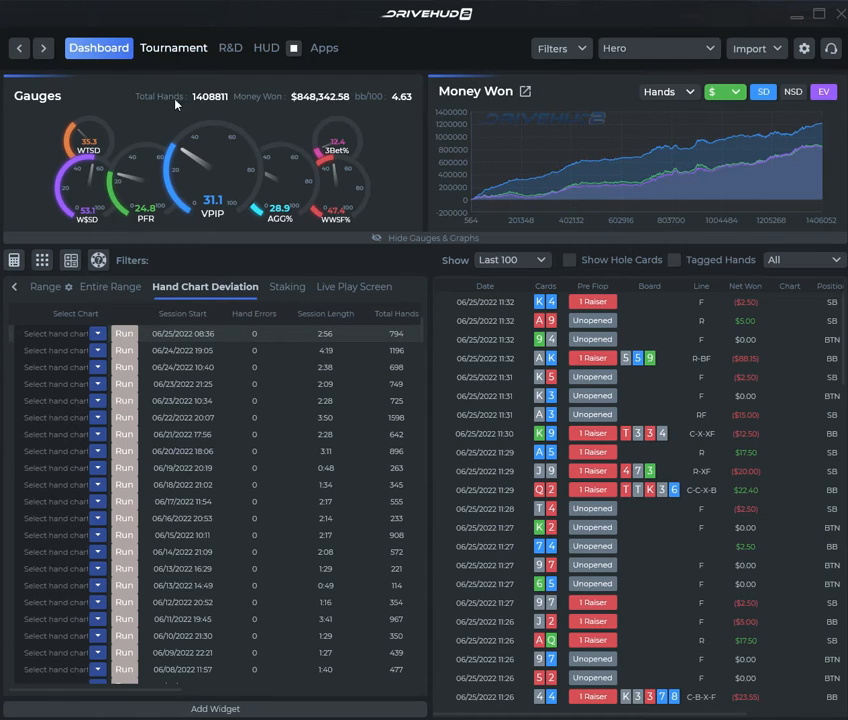
mouse_move(216, 272)
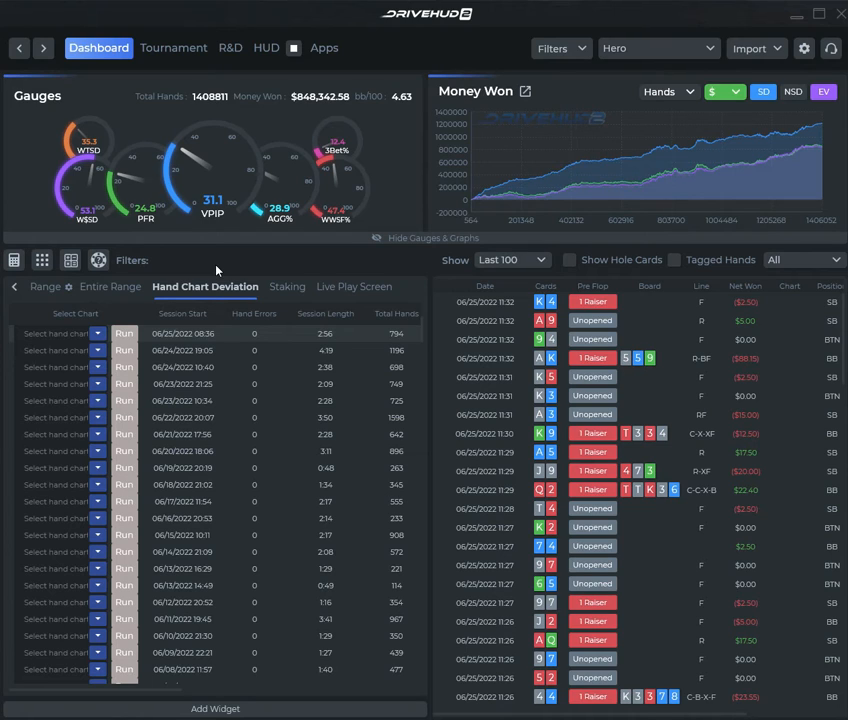
mouse_move(178, 308)
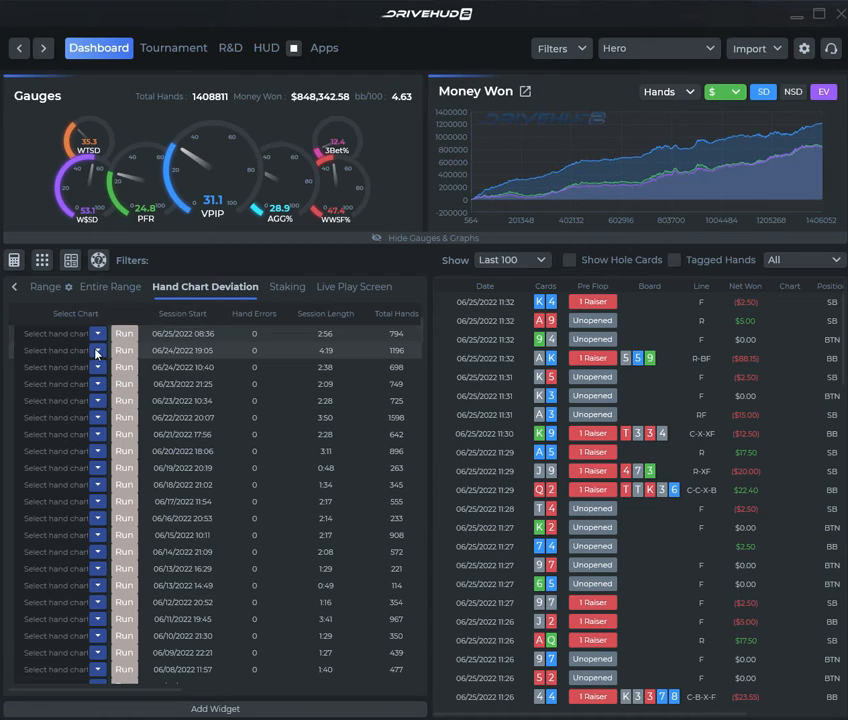
Step: Assign a 6-max chart to the 06/24/2022 session and run the deviation report
left_click(96, 350)
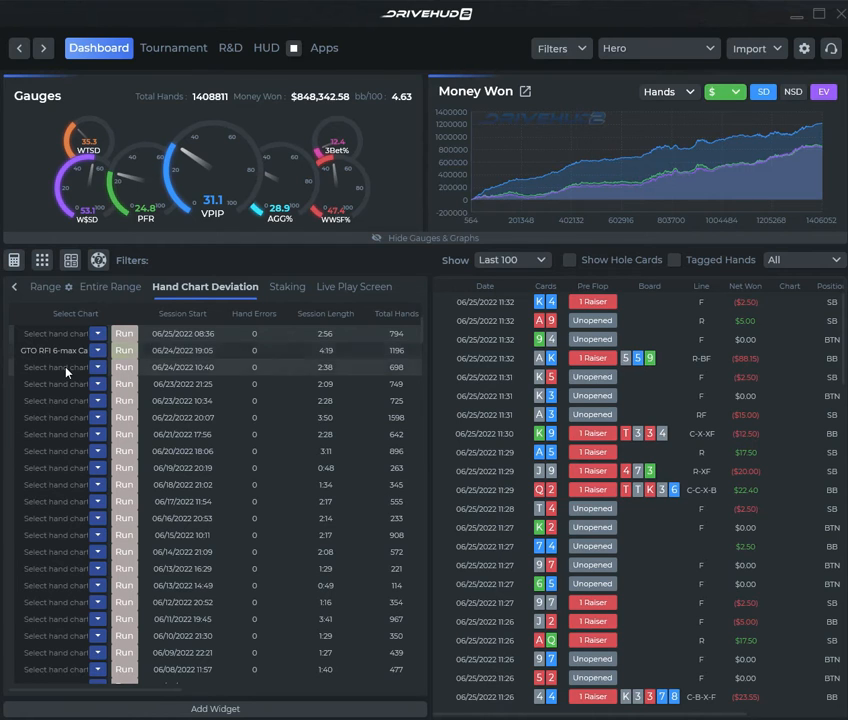
left_click(124, 350)
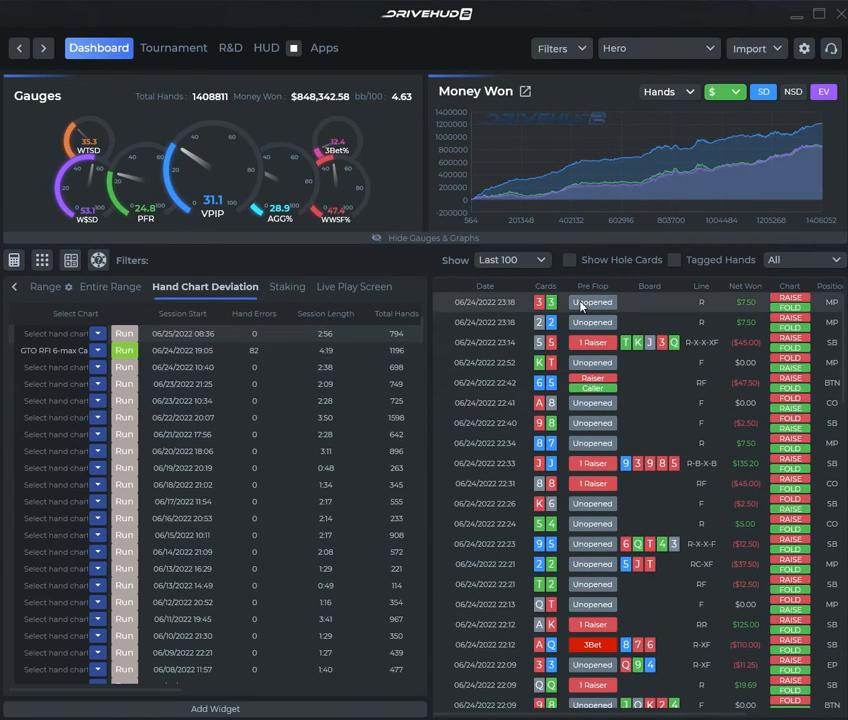
mouse_move(796, 300)
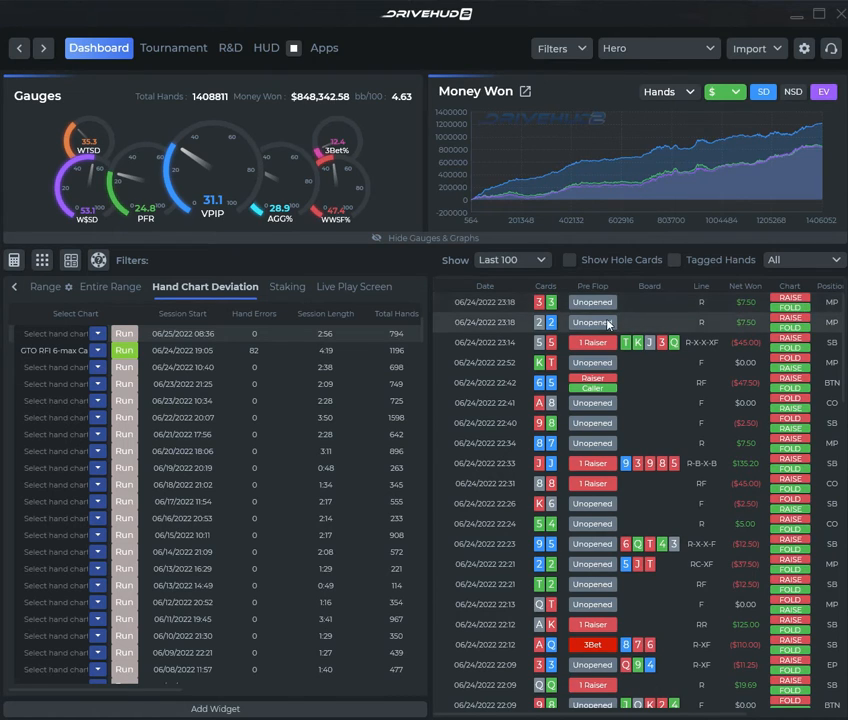
mouse_move(512, 310)
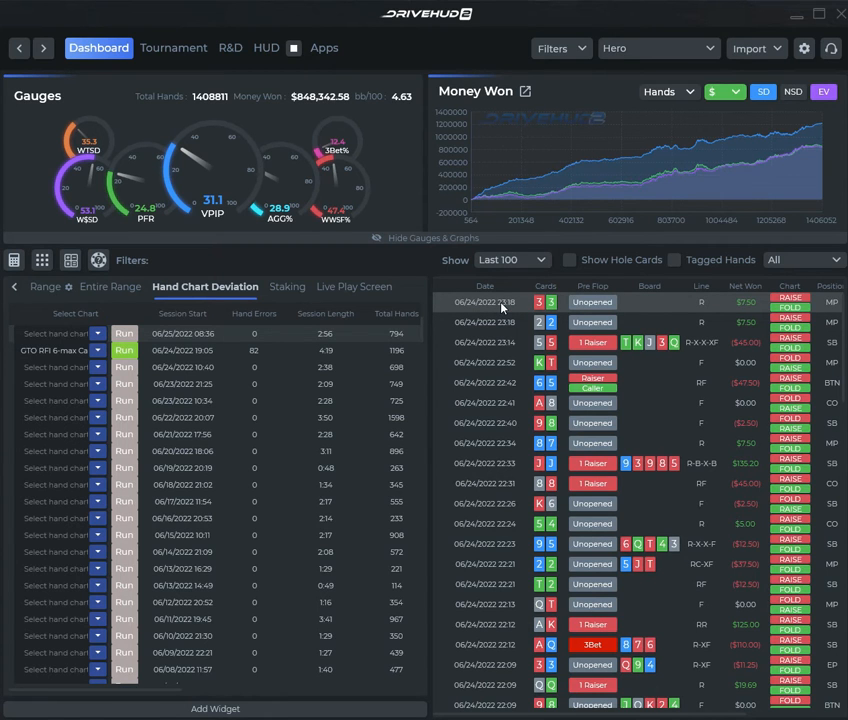
double_click(484, 302)
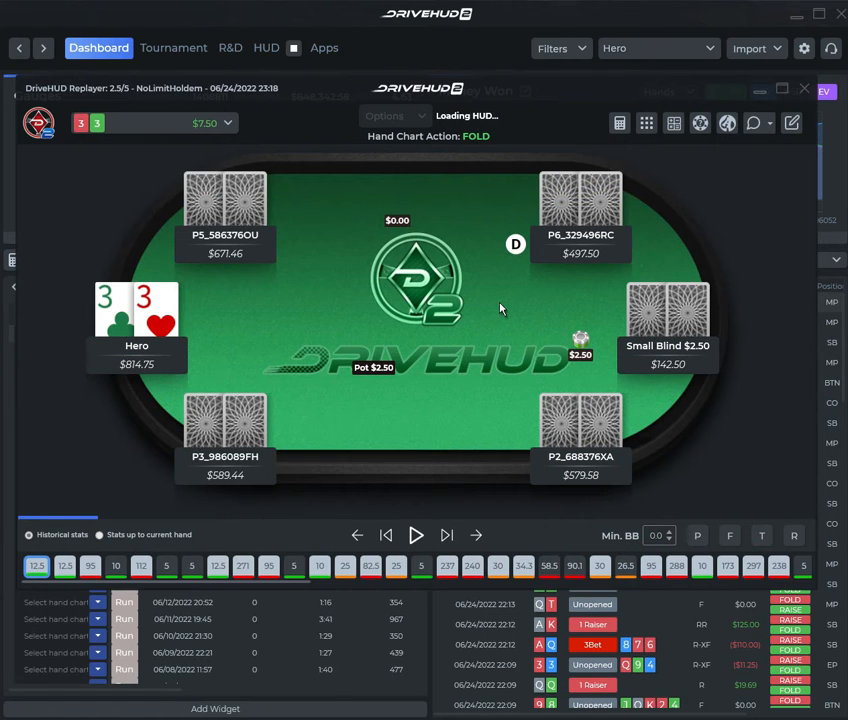
mouse_move(372, 136)
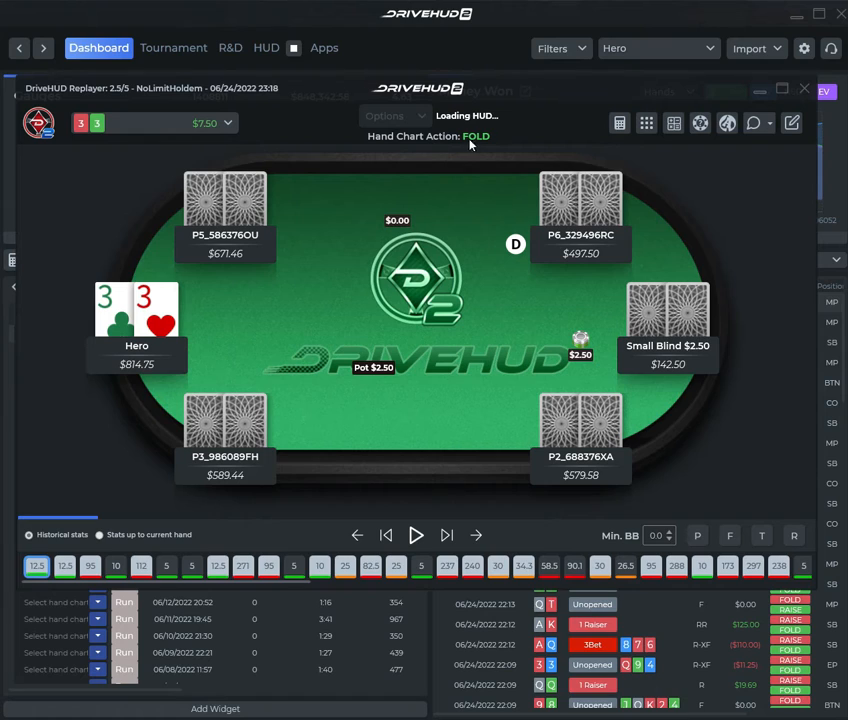
mouse_move(476, 144)
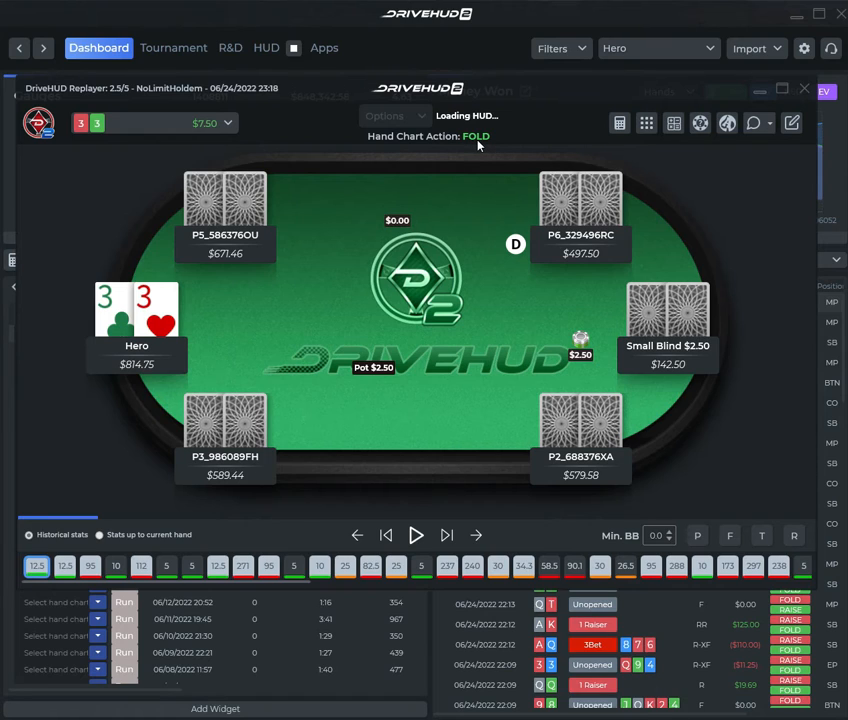
mouse_move(420, 508)
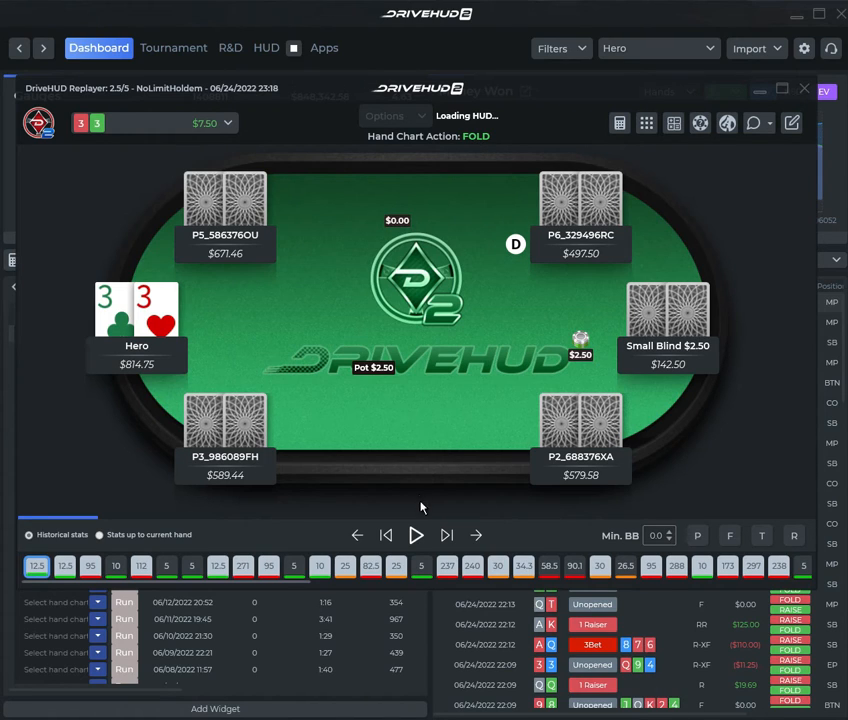
mouse_move(444, 496)
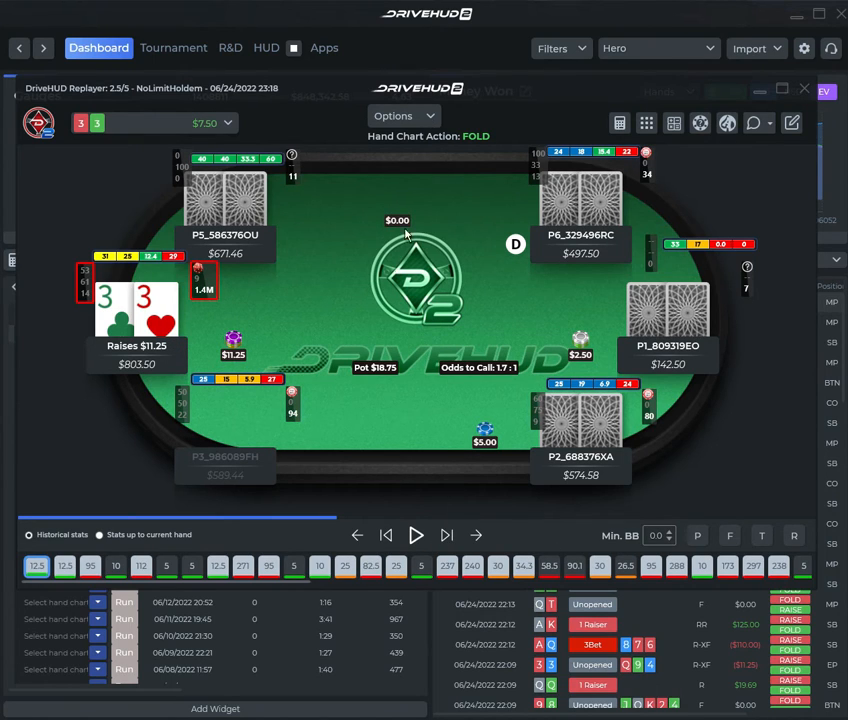
mouse_move(390, 310)
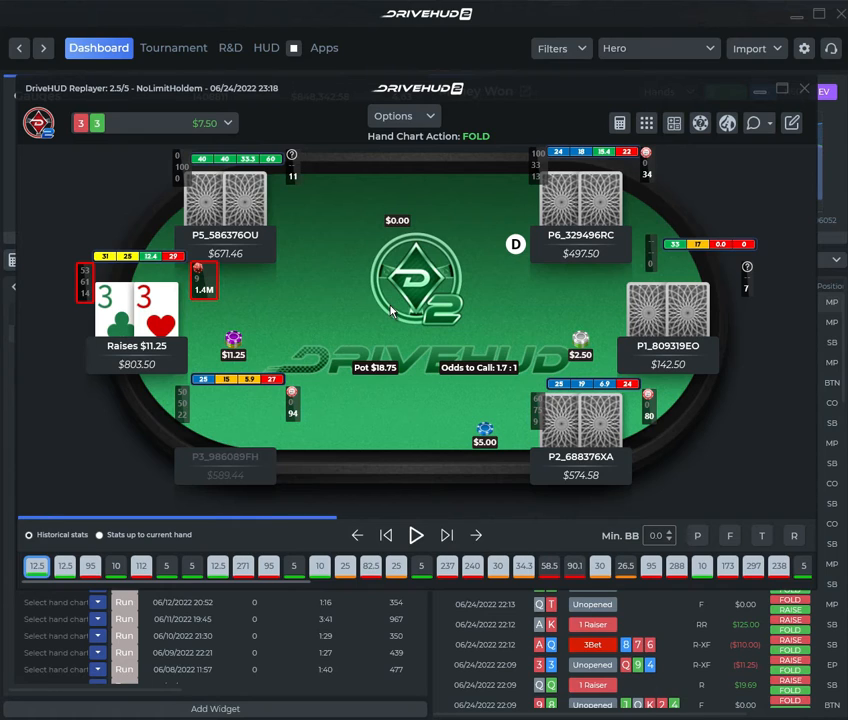
mouse_move(390, 310)
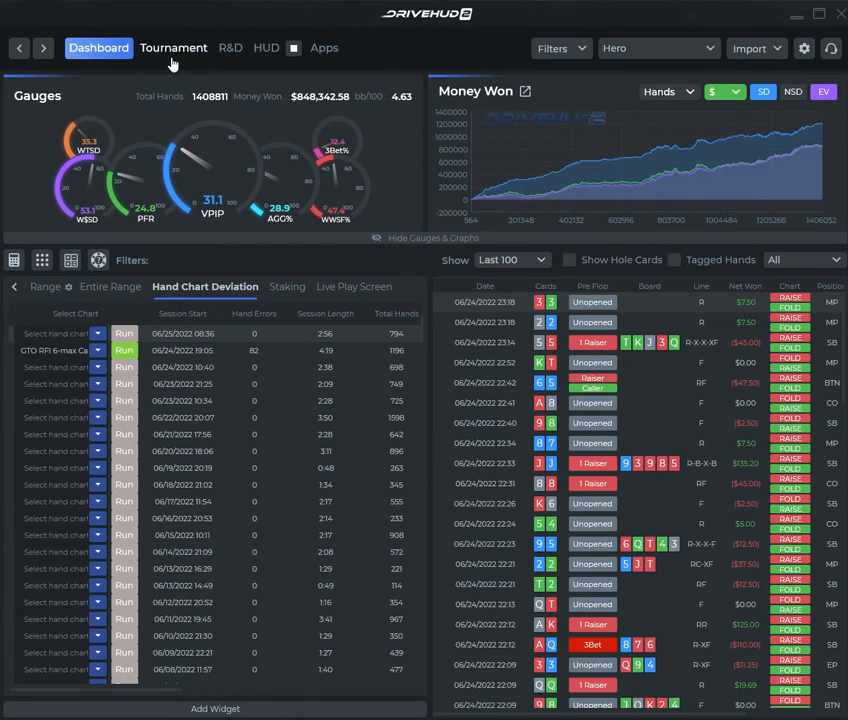
left_click(172, 48)
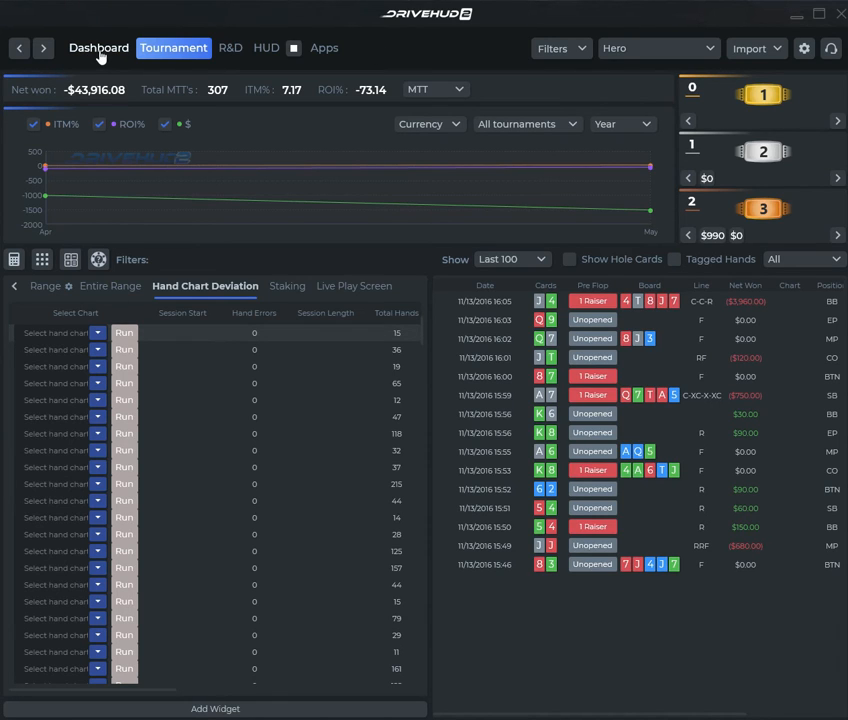
left_click(98, 48)
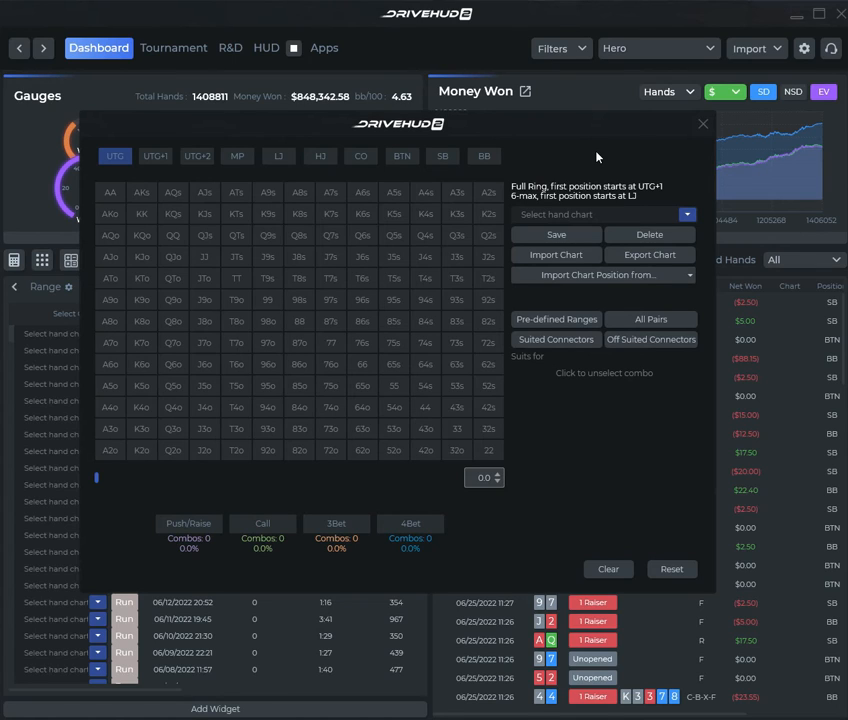
mouse_move(484, 124)
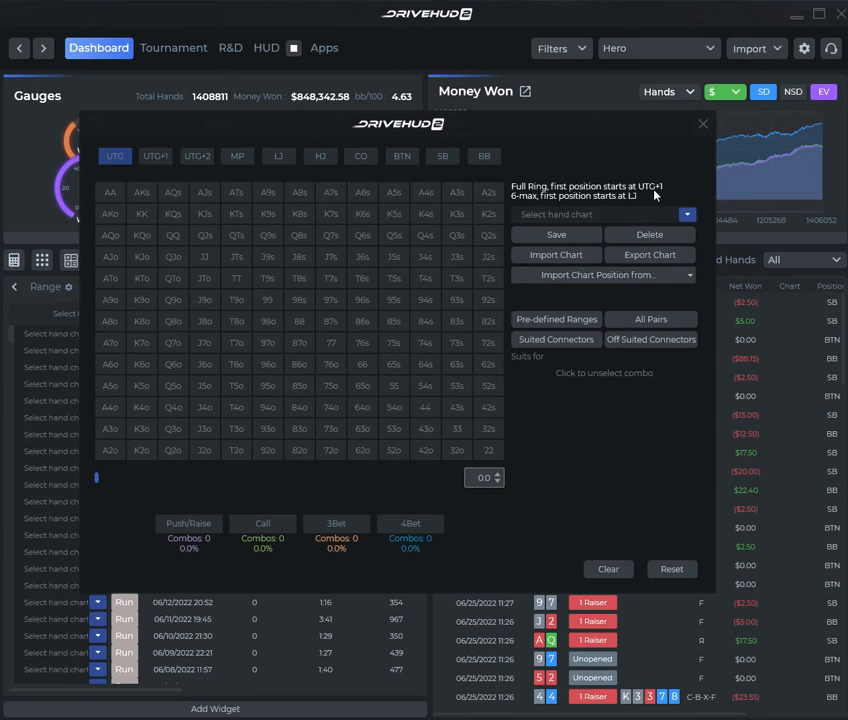
Step: Switch the hand chart editor to the LJ position's empty grid
left_click(156, 156)
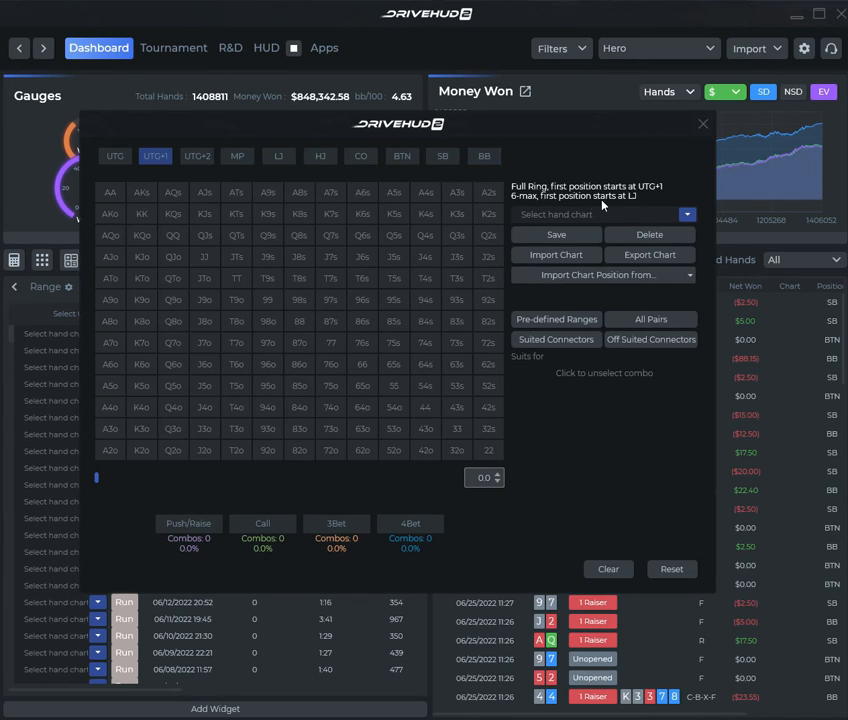
left_click(280, 156)
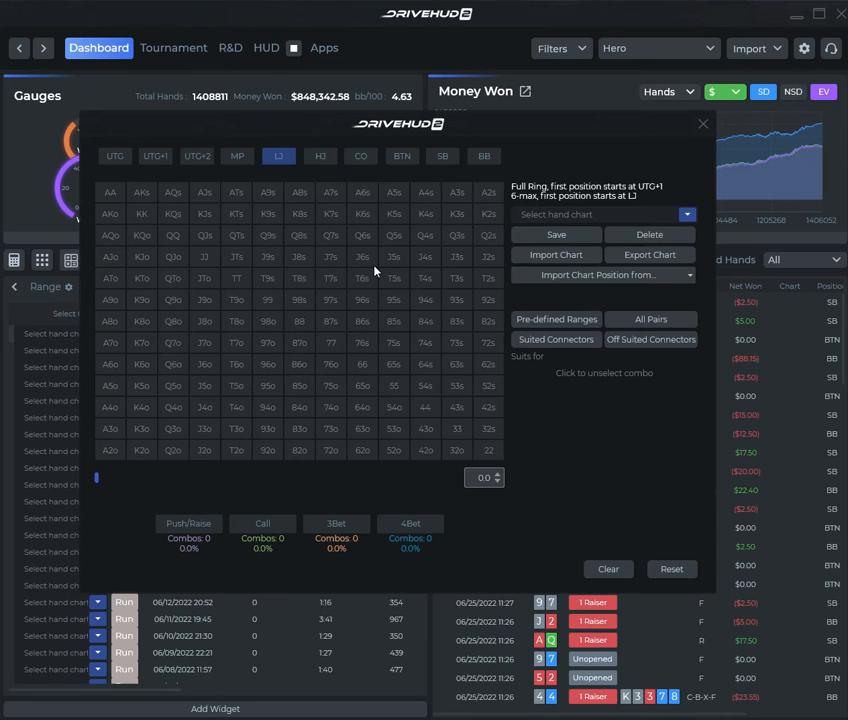
mouse_move(316, 504)
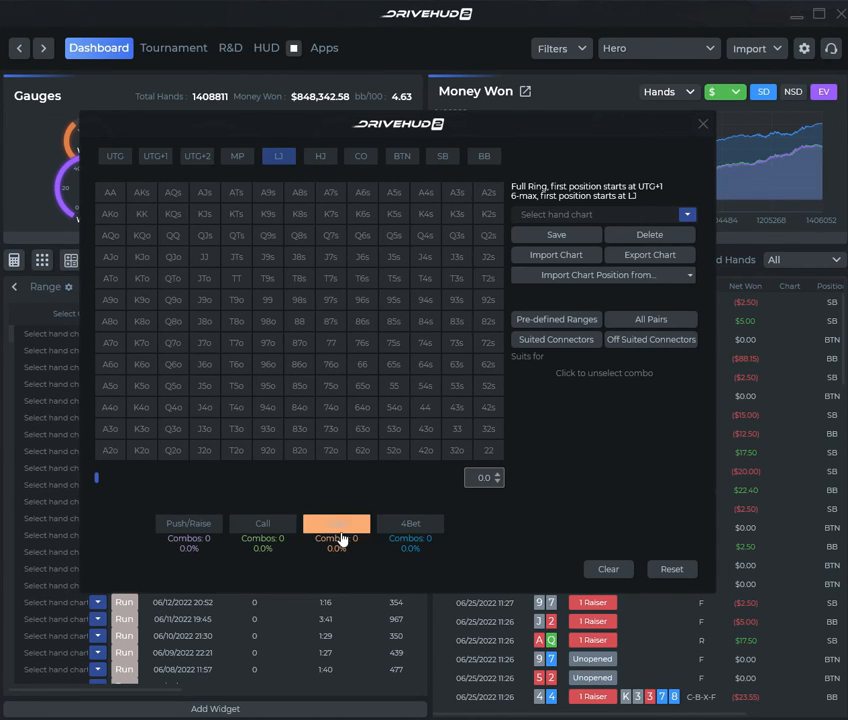
Step: Mark premium hands as 3-bet in the LJ chart and pick one to refine as 4-bet
left_click(336, 524)
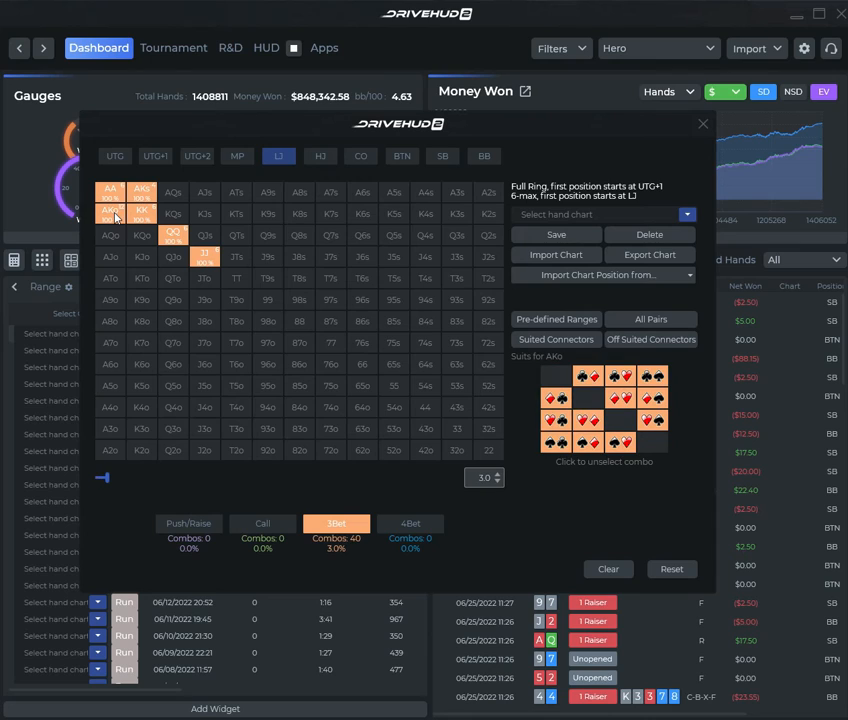
mouse_move(304, 458)
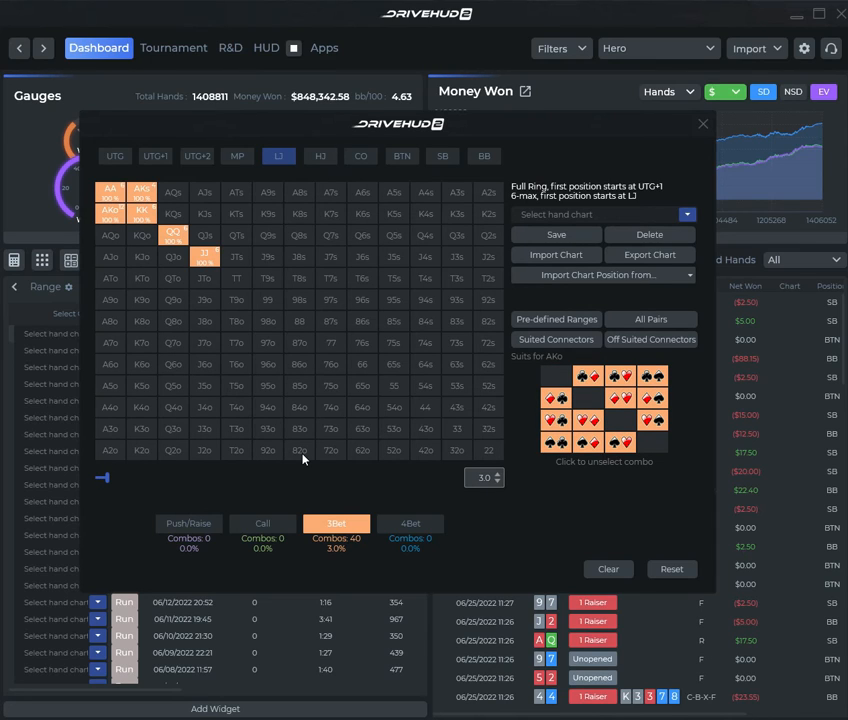
mouse_move(188, 252)
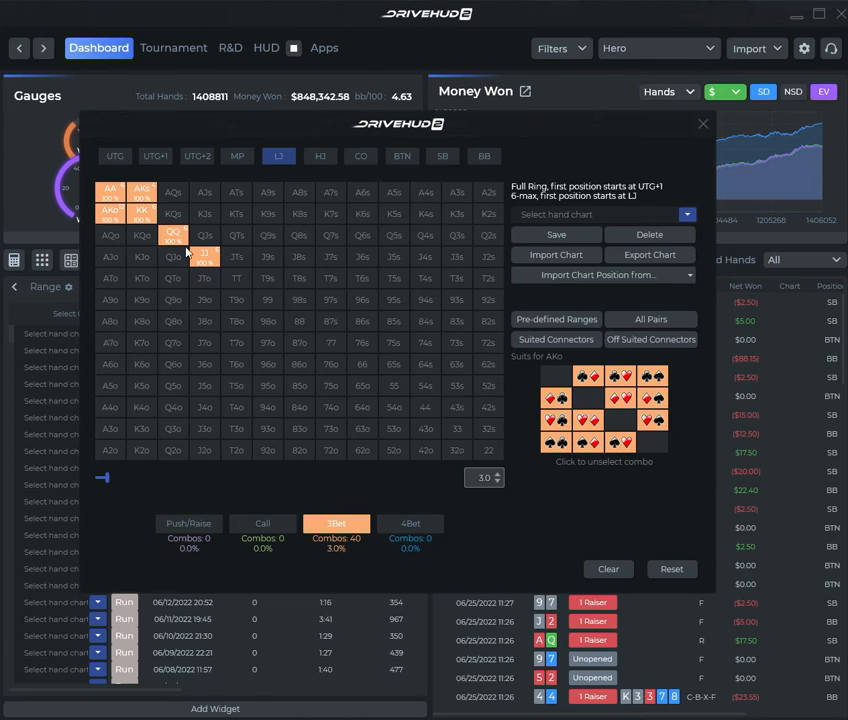
left_click(410, 524)
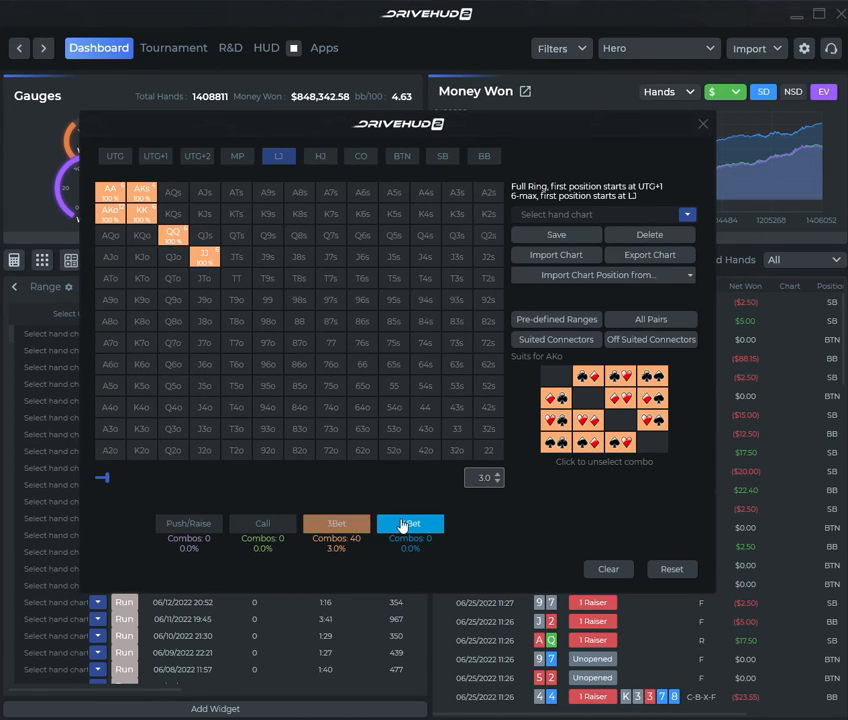
left_click(410, 524)
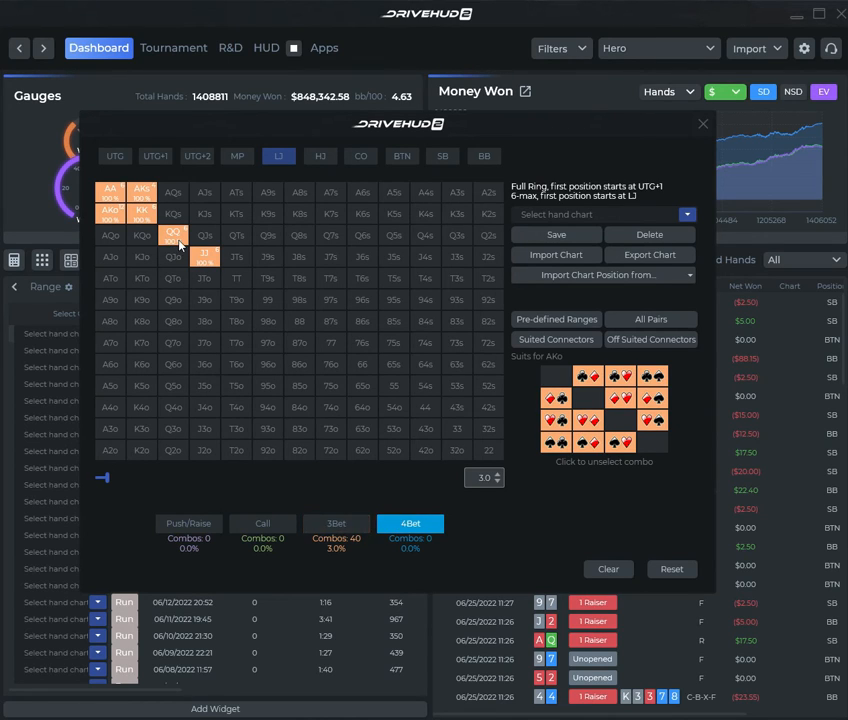
left_click(336, 524)
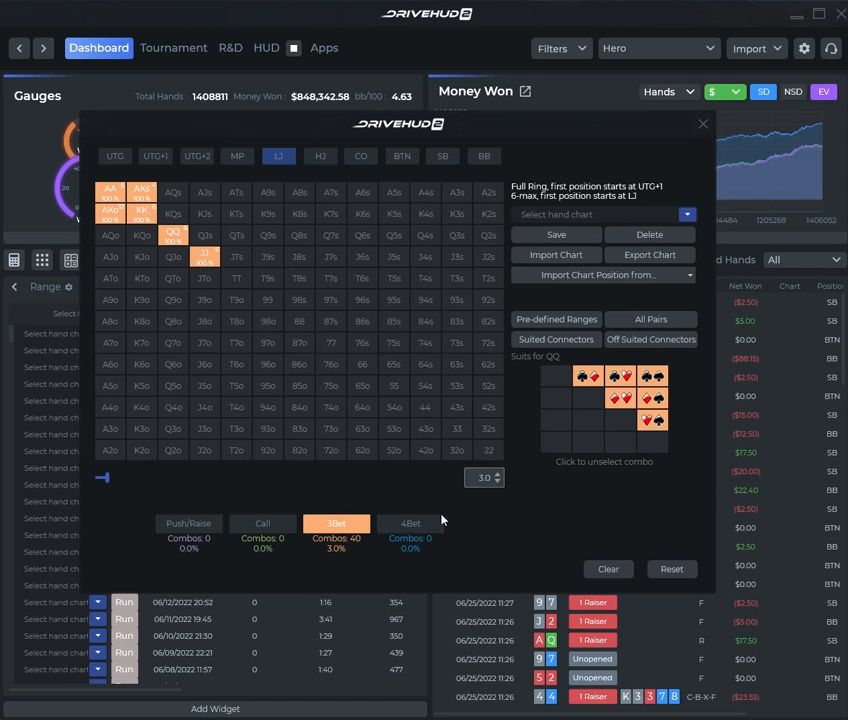
mouse_move(644, 390)
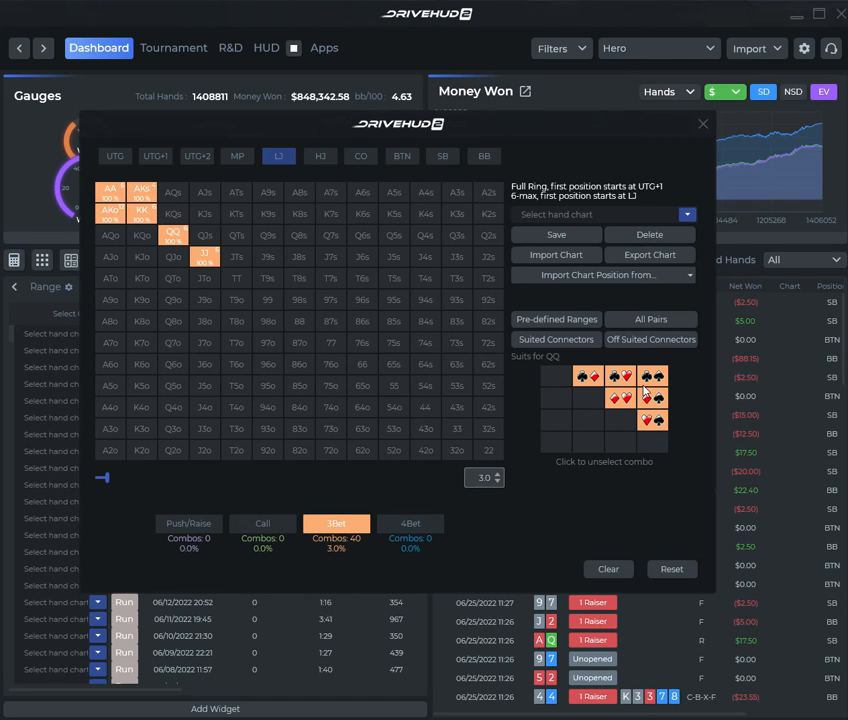
Step: Assign specific suit combos to 4-bet and add another hand to the 3-bet range
left_click(410, 524)
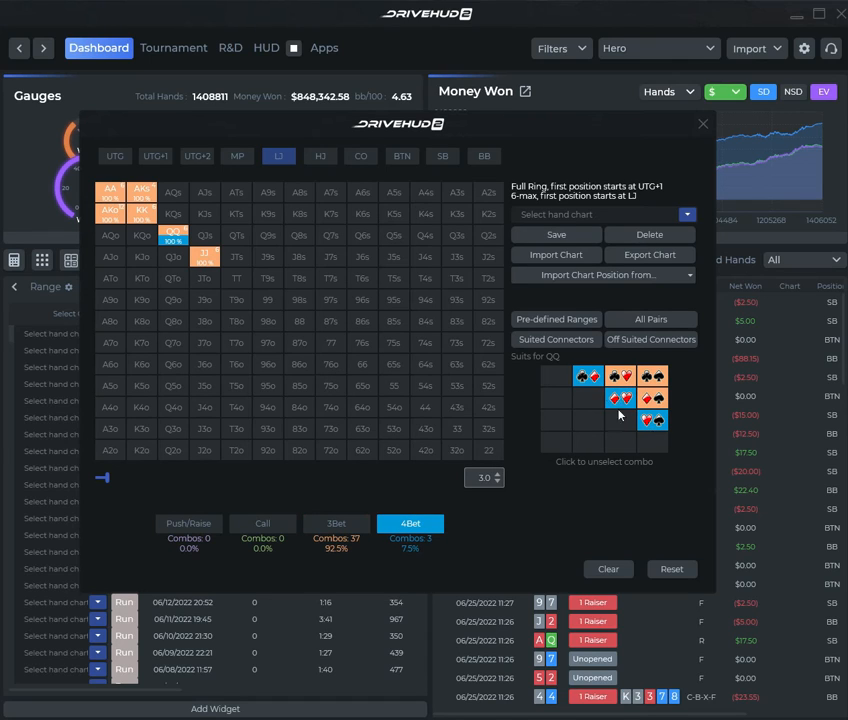
left_click(652, 420)
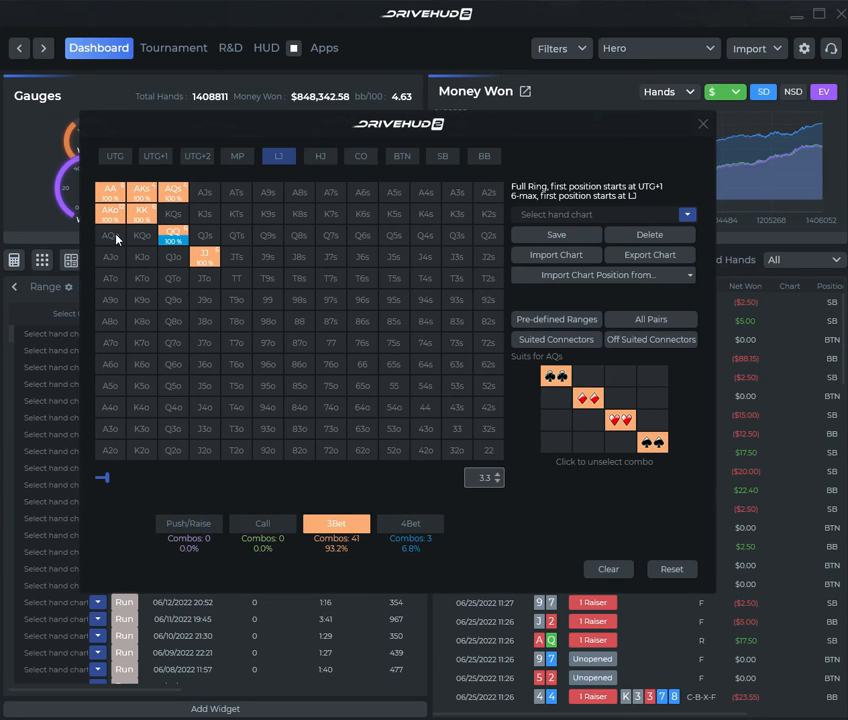
left_click(110, 236)
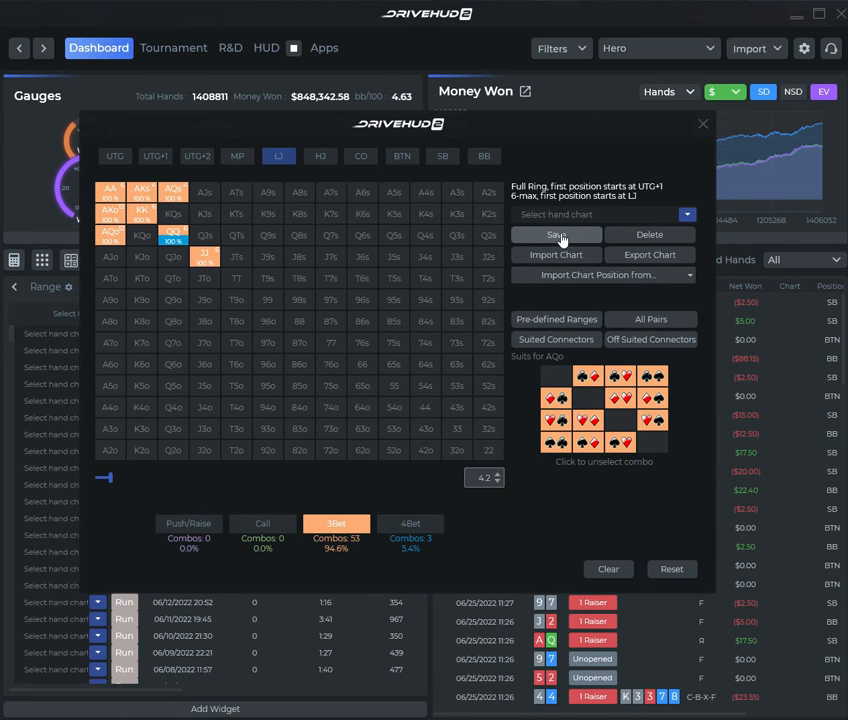
Step: Save the LJ chart as 'test 6' and close the chart editor
left_click(556, 234)
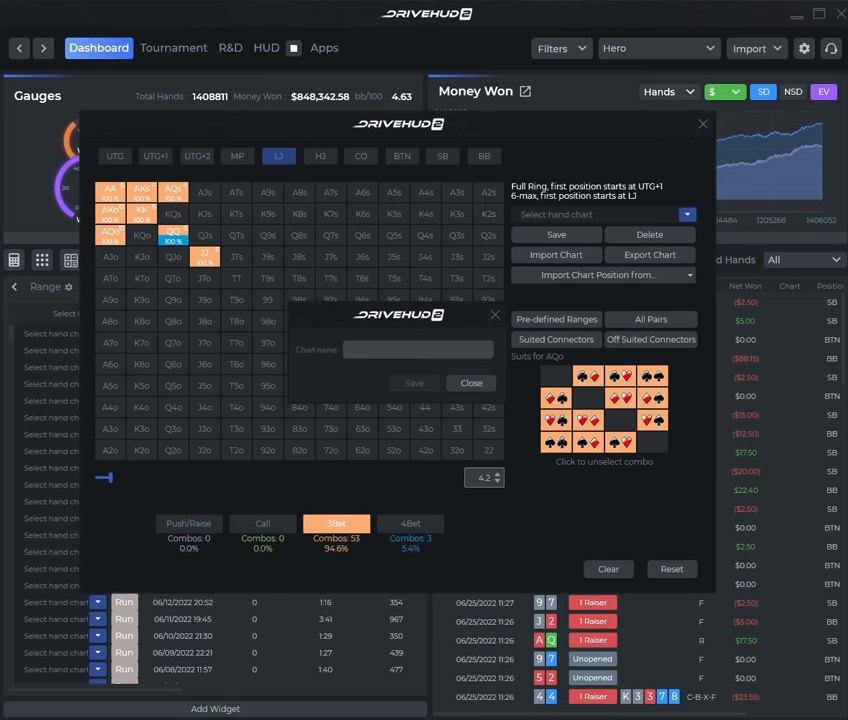
type("test 6")
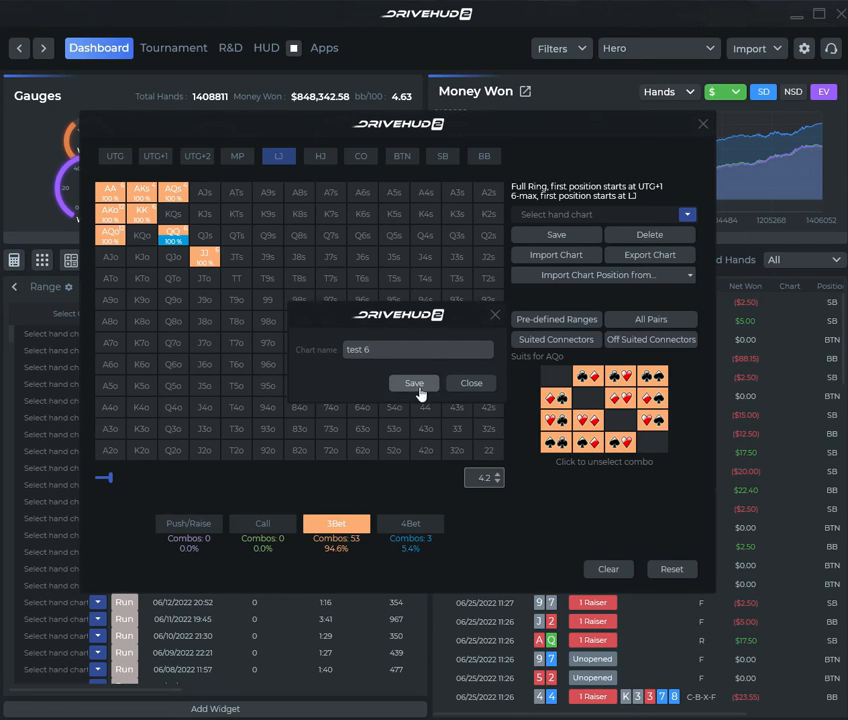
left_click(412, 384)
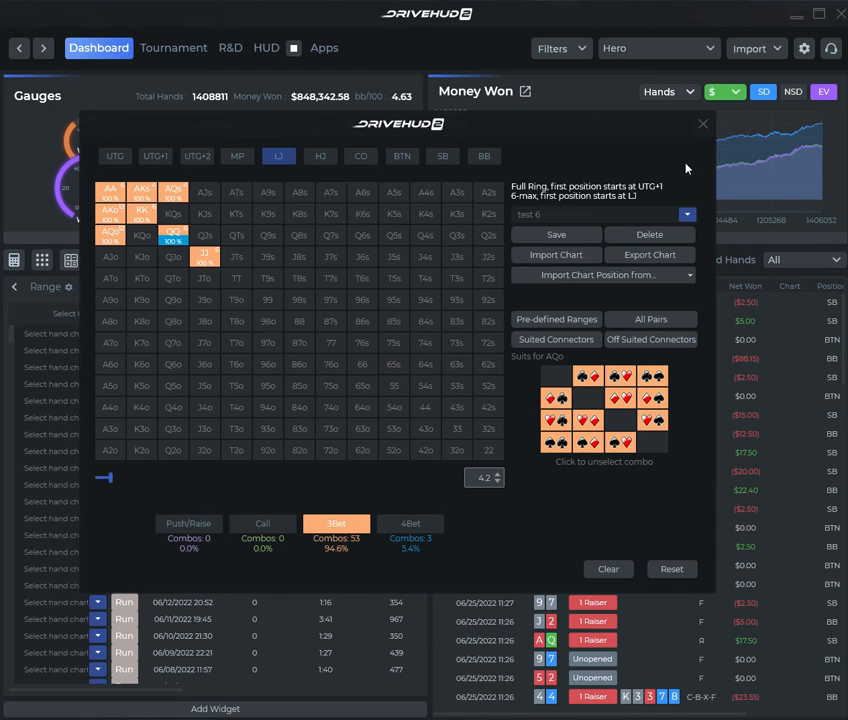
left_click(704, 124)
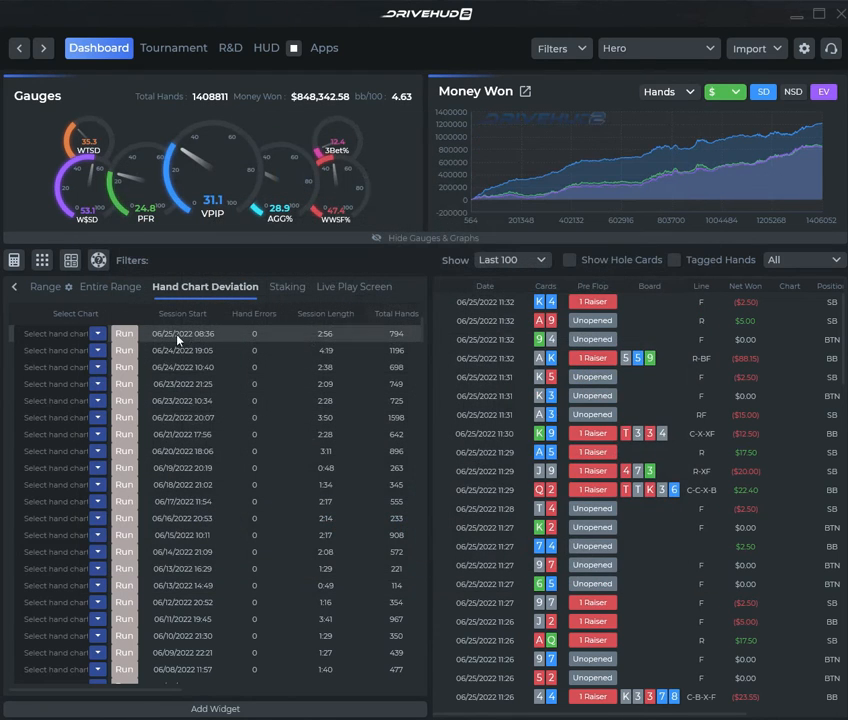
Step: Return to Hand Chart Deviation with 'test 6' applied and bring up a hand's options
left_click(96, 332)
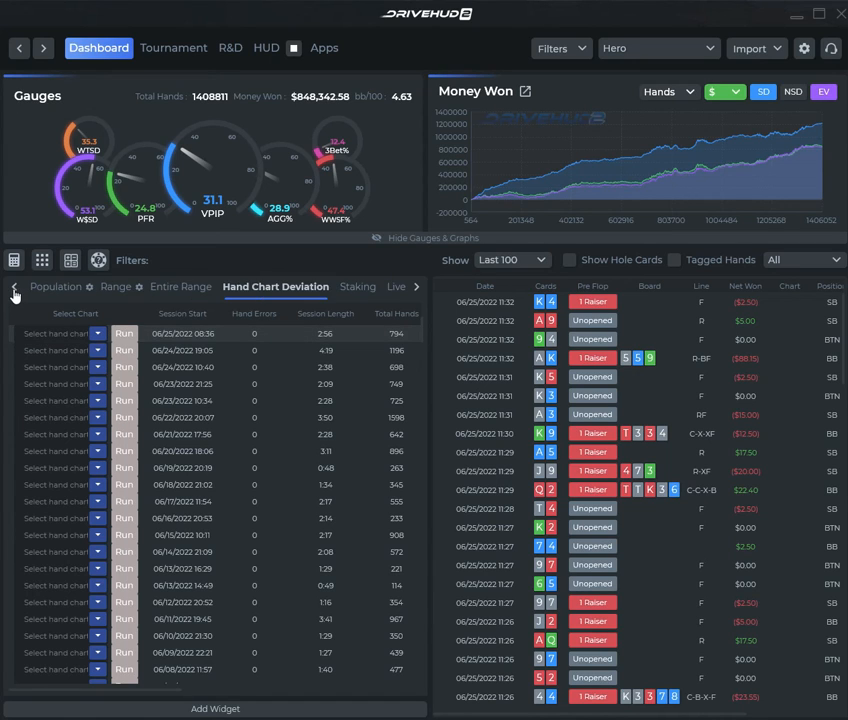
left_click(48, 288)
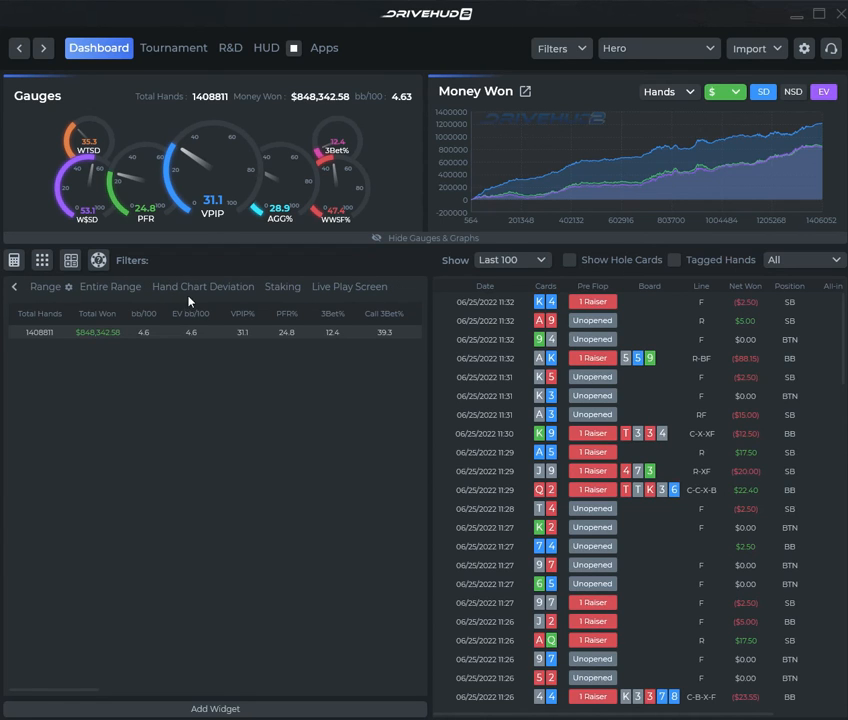
left_click(204, 288)
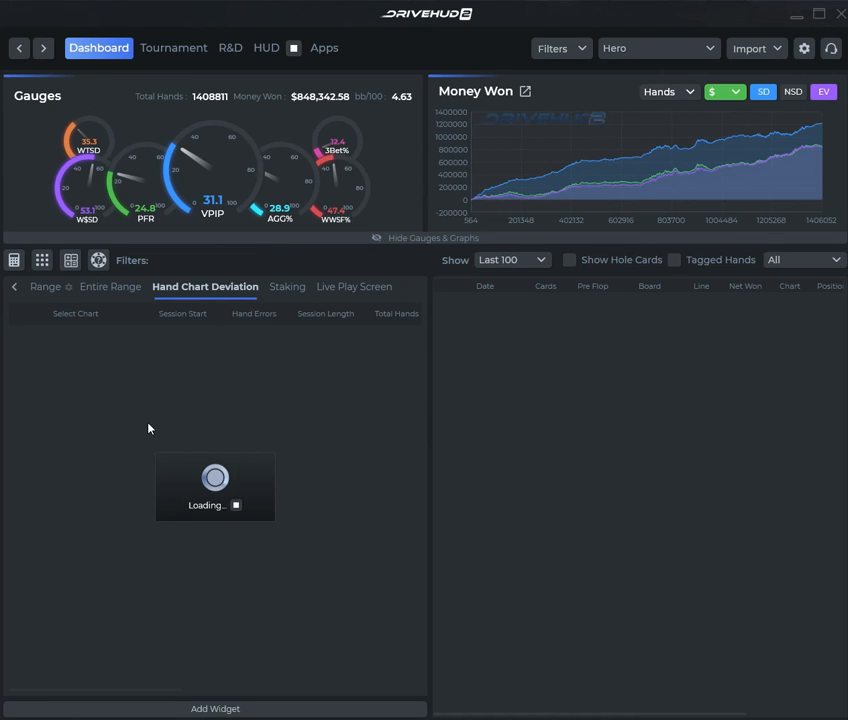
mouse_move(80, 368)
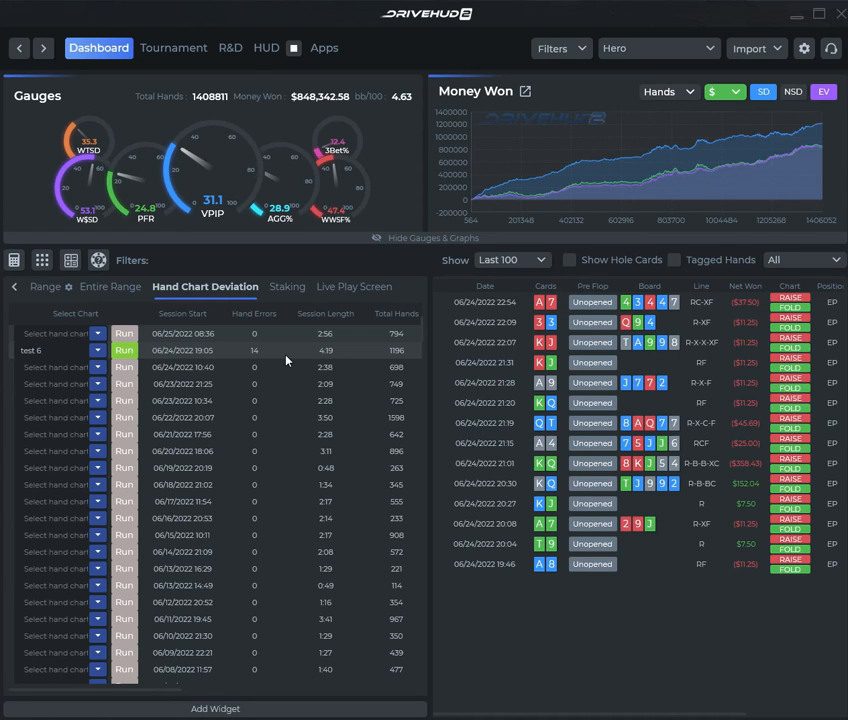
mouse_move(284, 356)
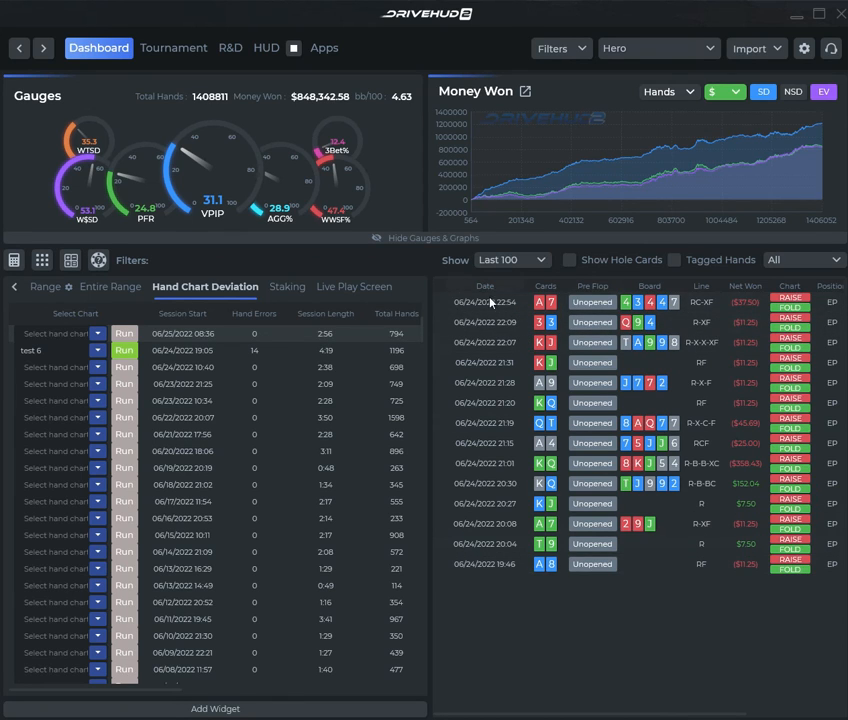
mouse_move(476, 328)
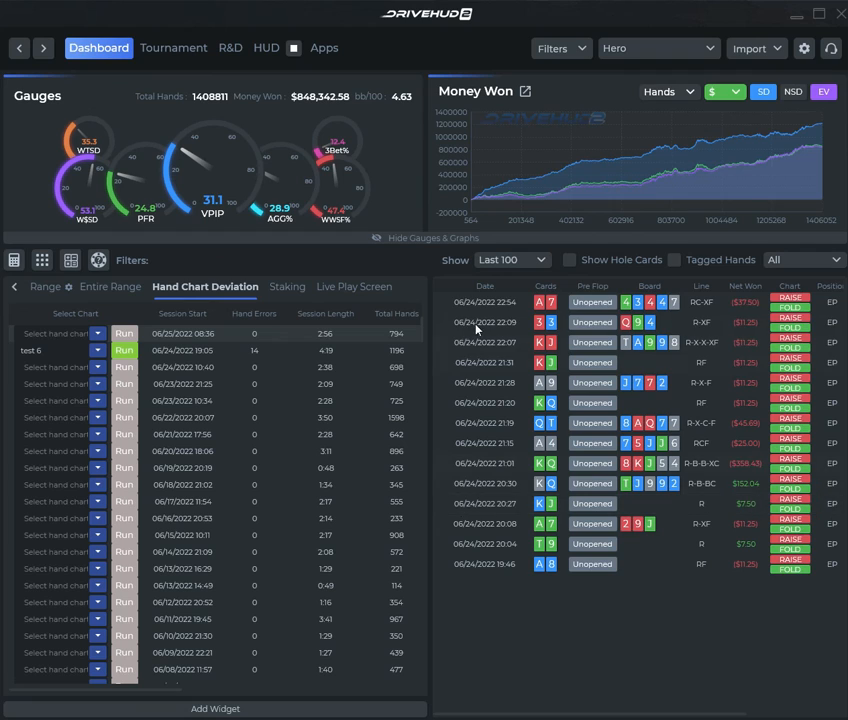
right_click(484, 302)
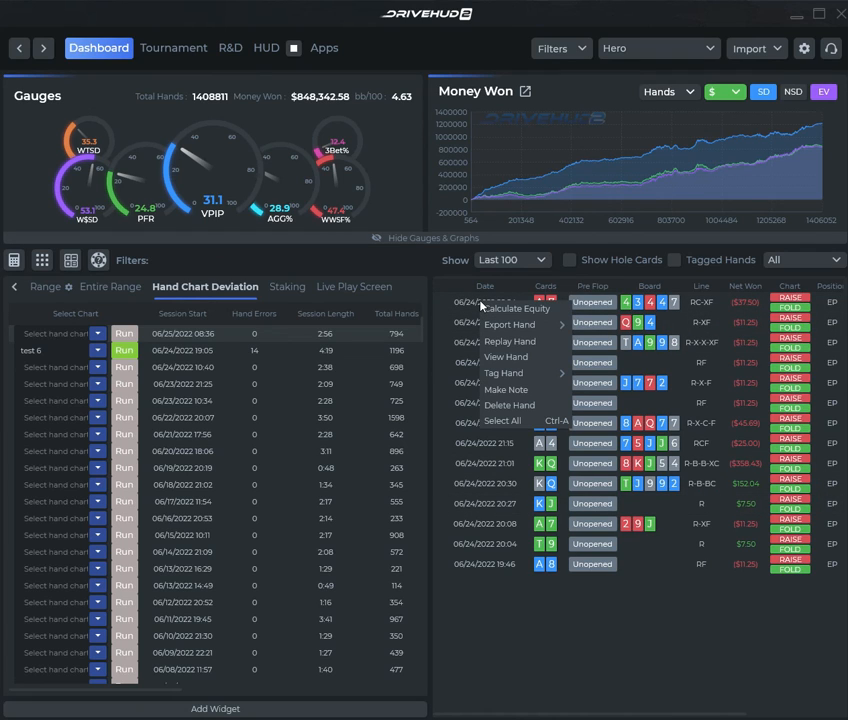